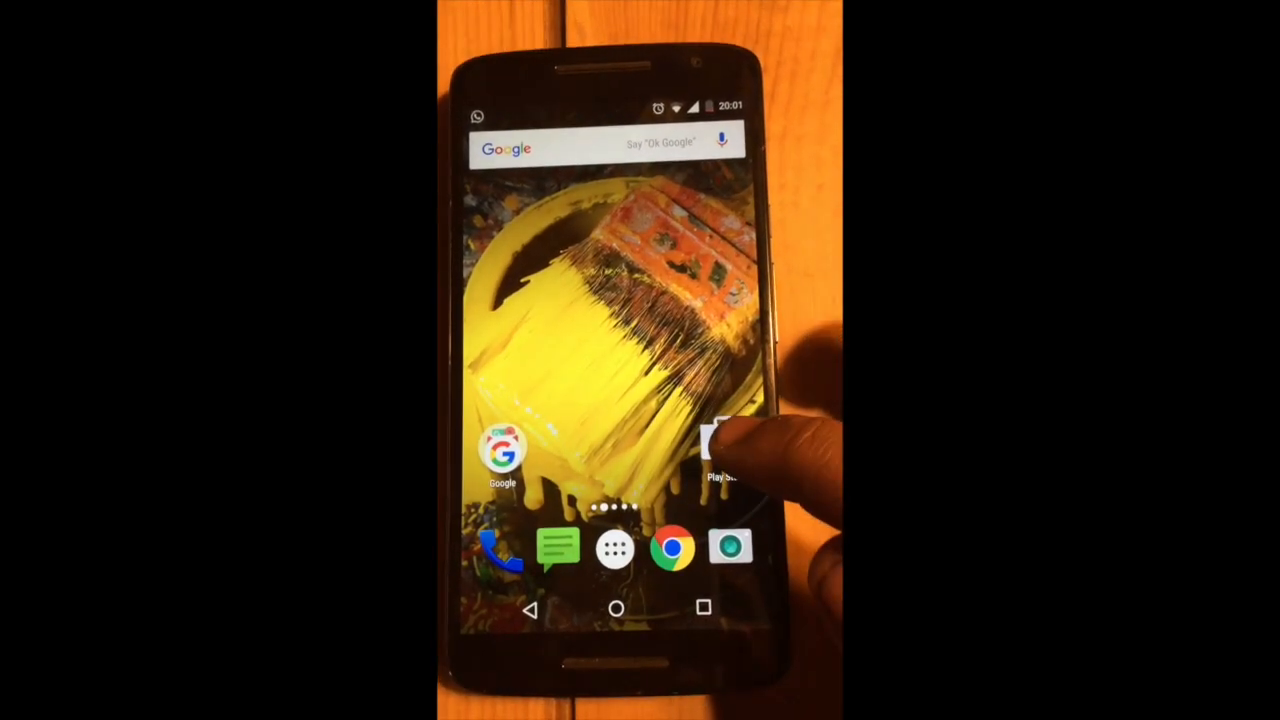
# Install InstaLively - Live Streaming from the Play Store and accept its permissions
pyautogui.click(722, 450)
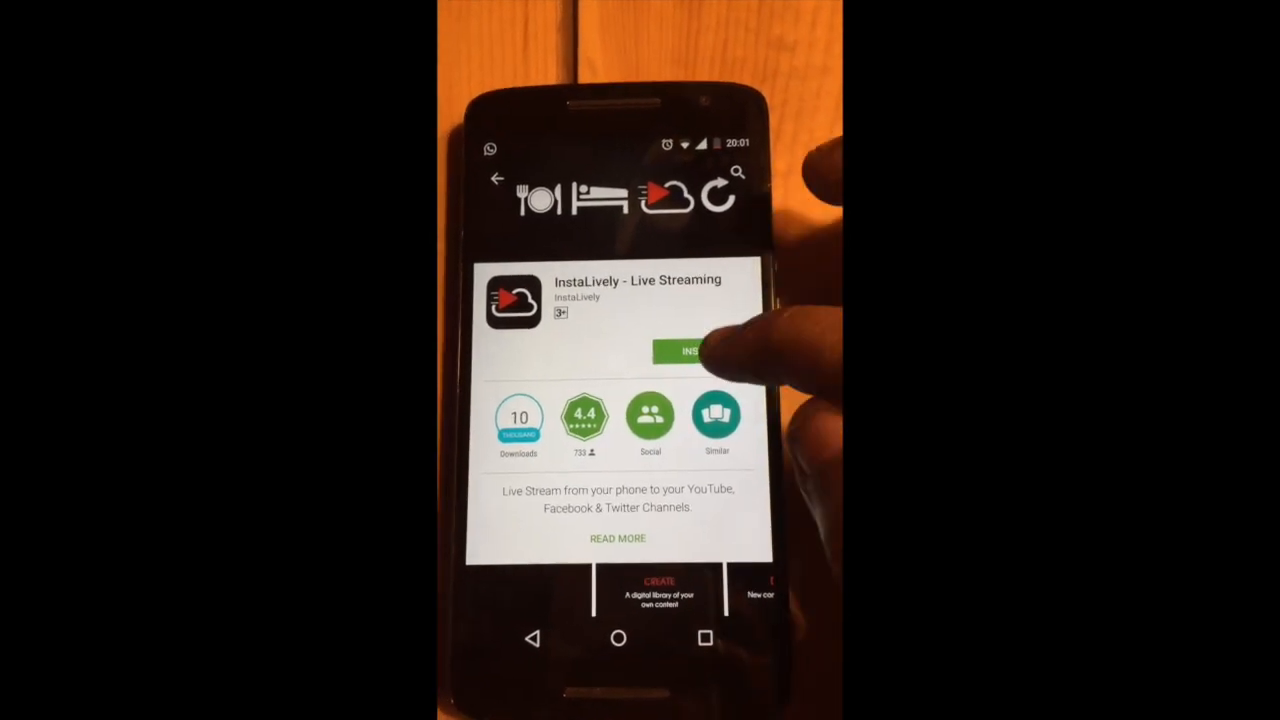
pyautogui.click(684, 350)
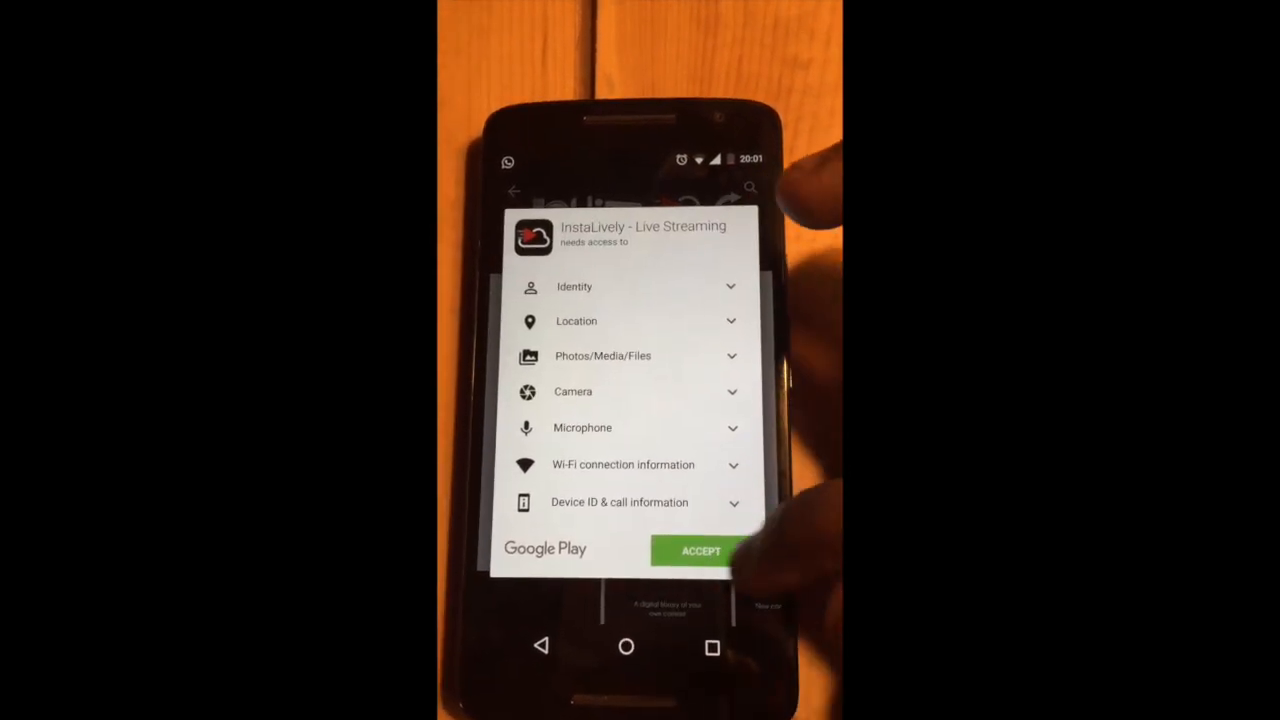
pyautogui.click(700, 552)
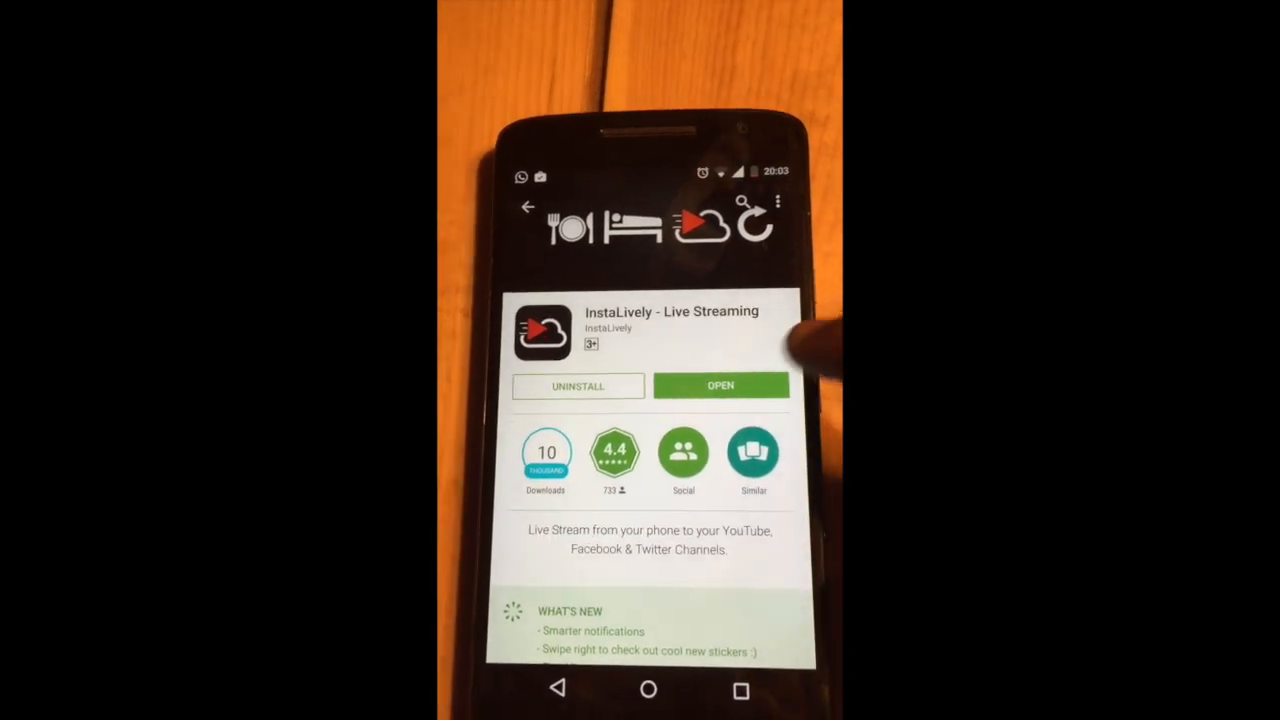
# Launch InstaLively and begin Google sign-in with the account email
pyautogui.click(720, 386)
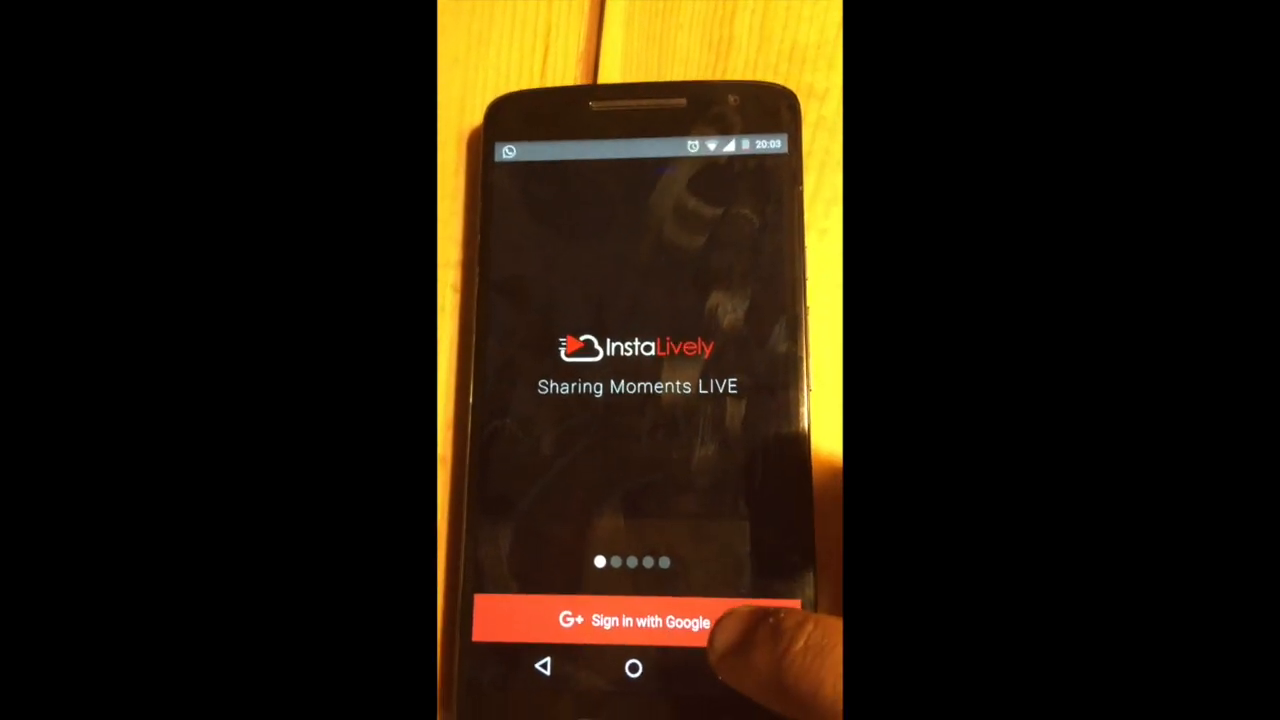
pyautogui.click(632, 620)
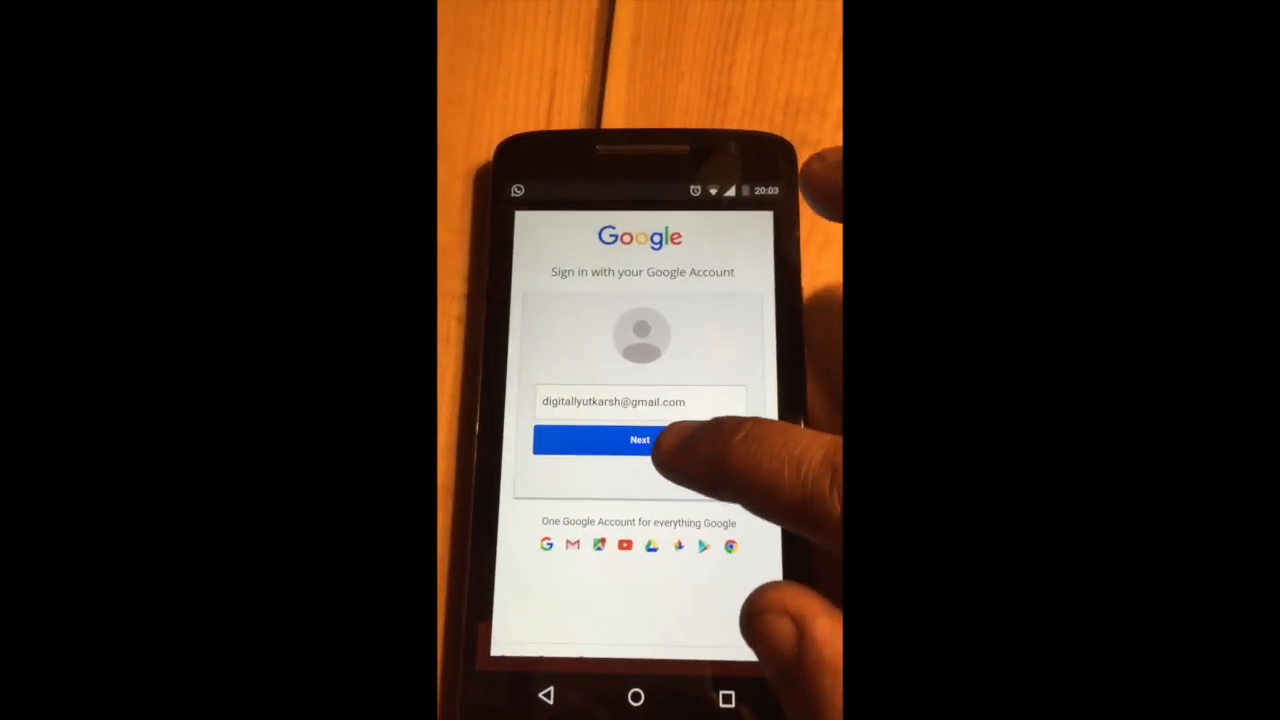
# Enter the Google account password and sign in
pyautogui.click(640, 440)
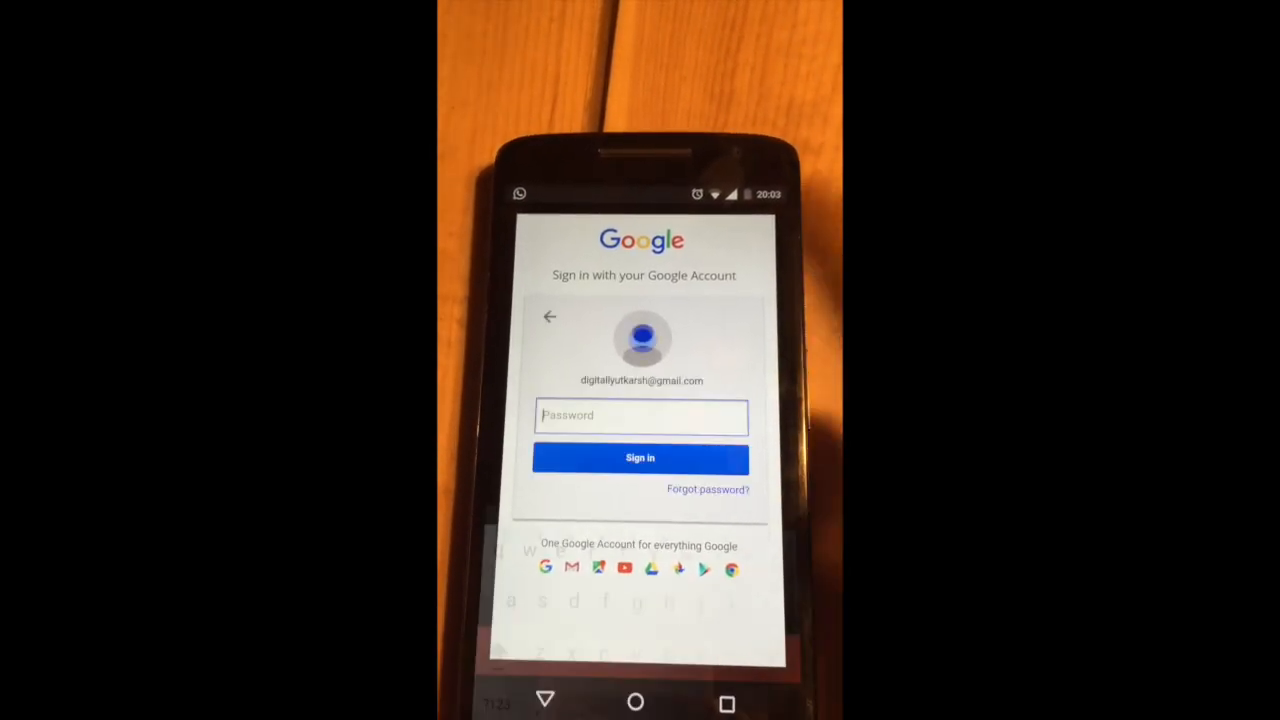
pyautogui.click(640, 414)
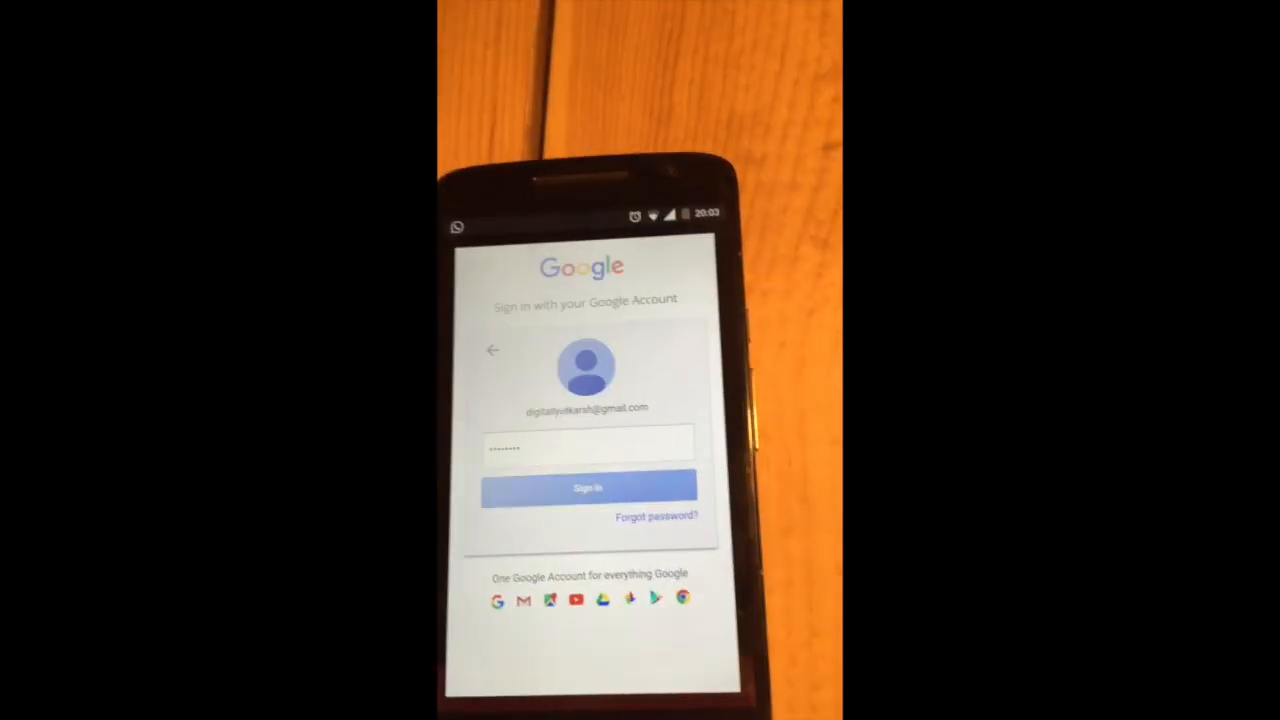
pyautogui.click(588, 488)
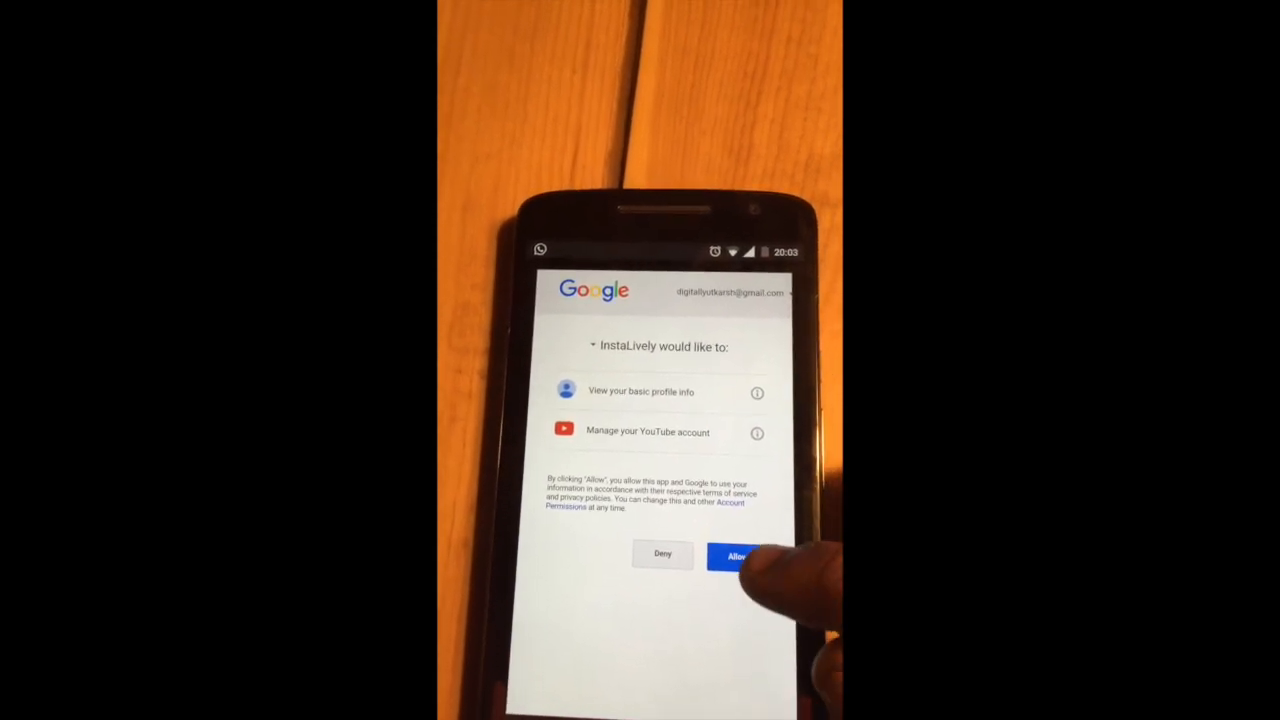
# Allow InstaLively access to the profile and YouTube account
pyautogui.click(744, 556)
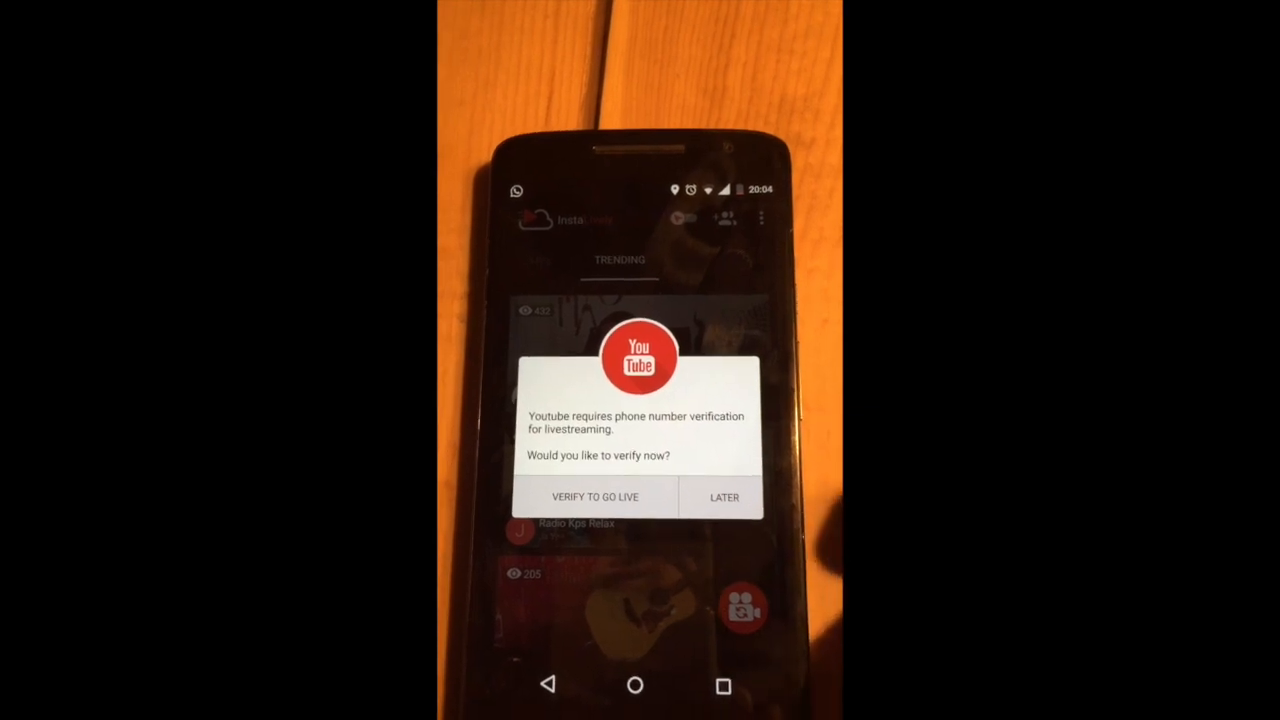
# Start Verify to Go Live and create the YouTube channel
pyautogui.click(592, 496)
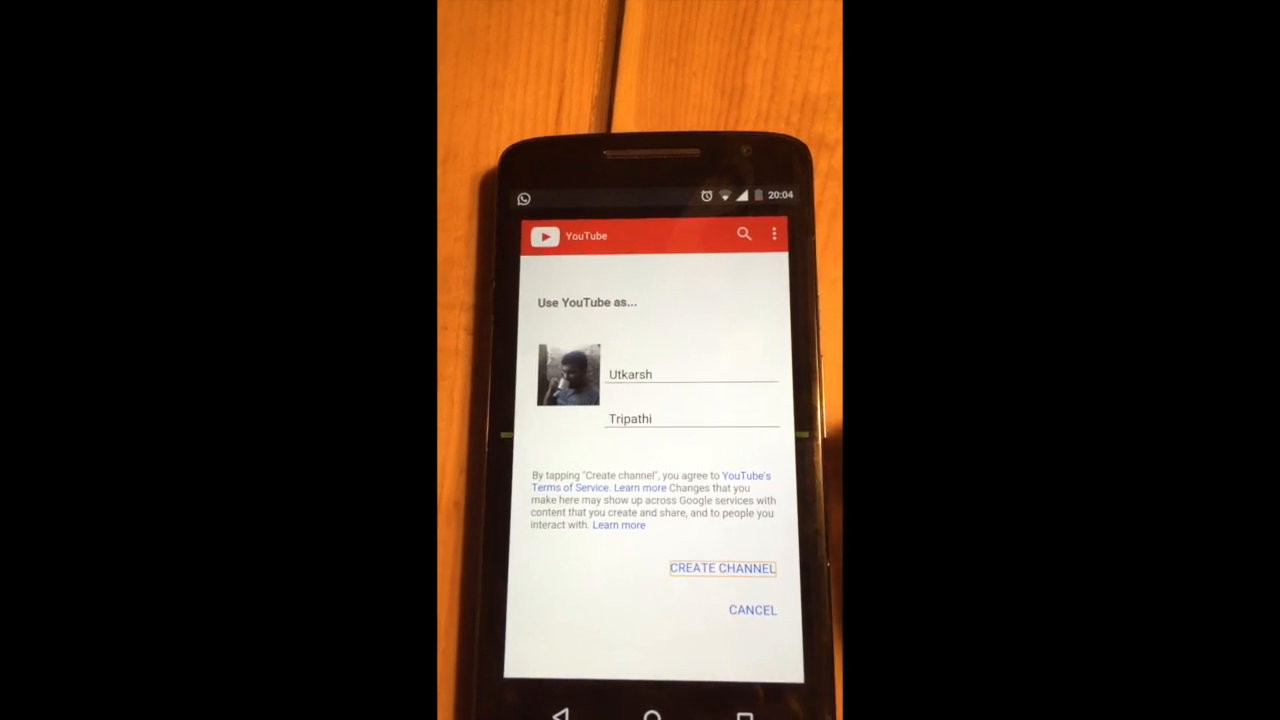
pyautogui.click(722, 568)
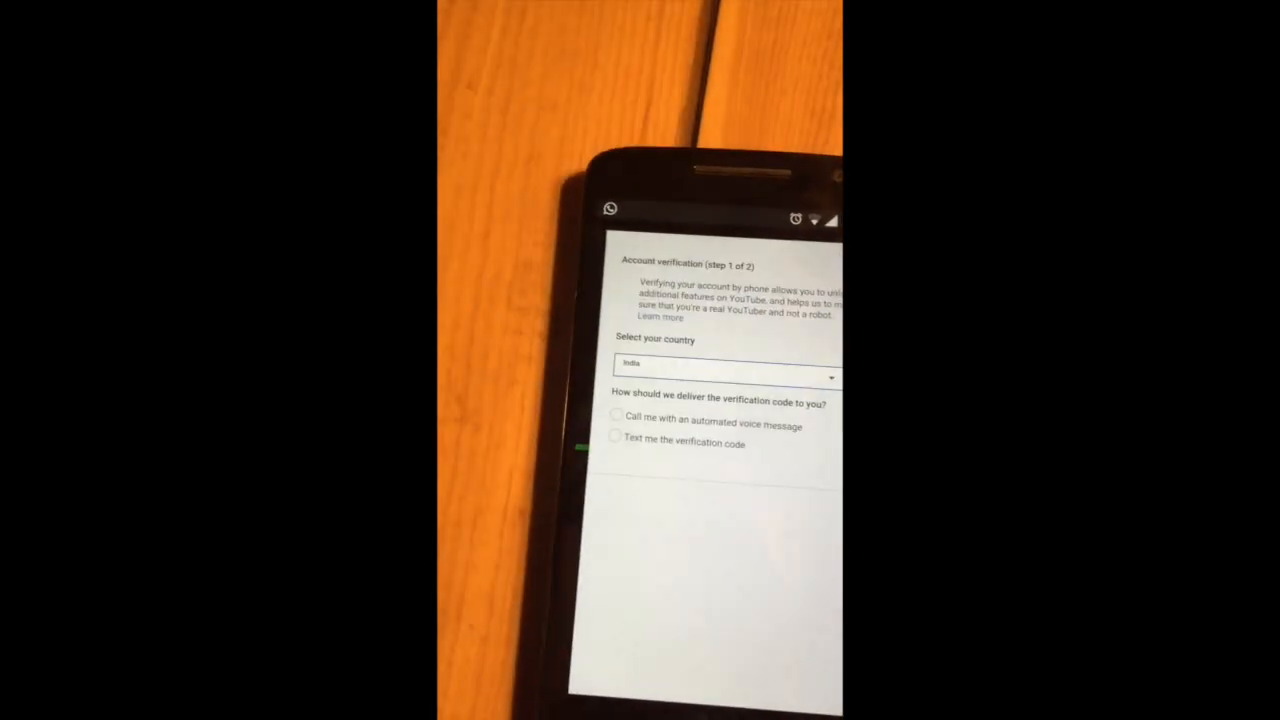
pyautogui.click(616, 444)
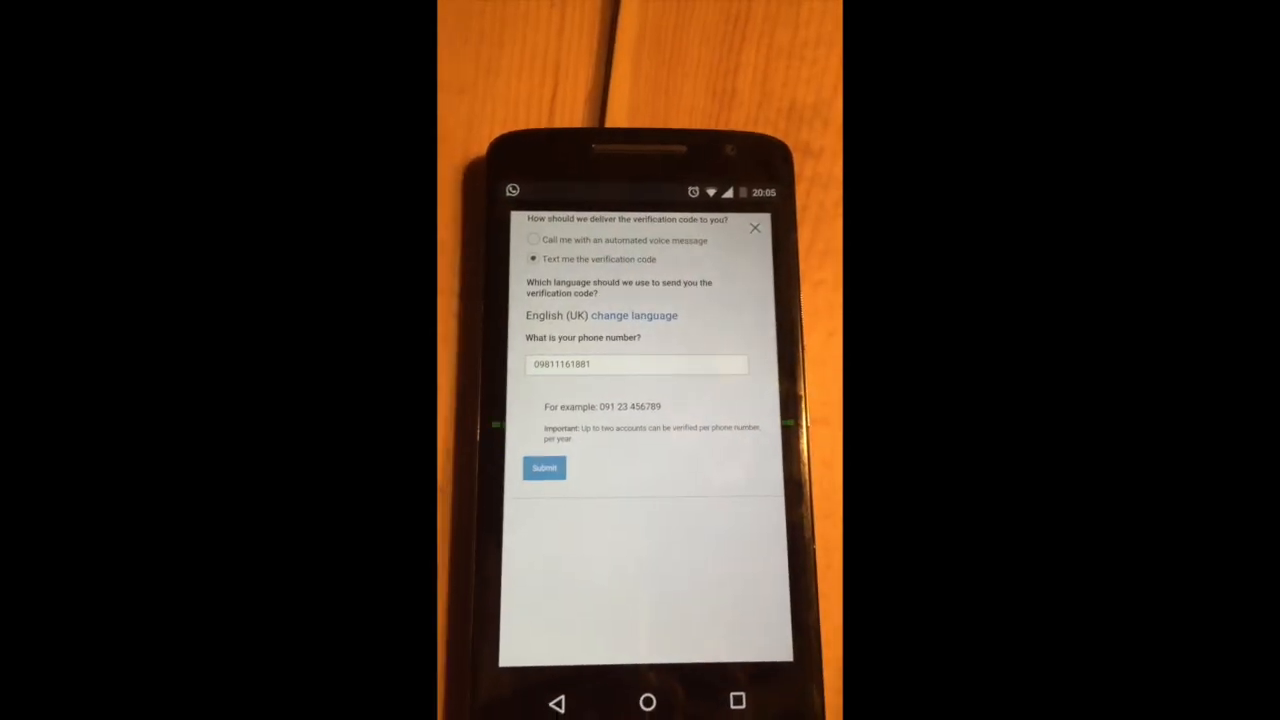
pyautogui.click(544, 468)
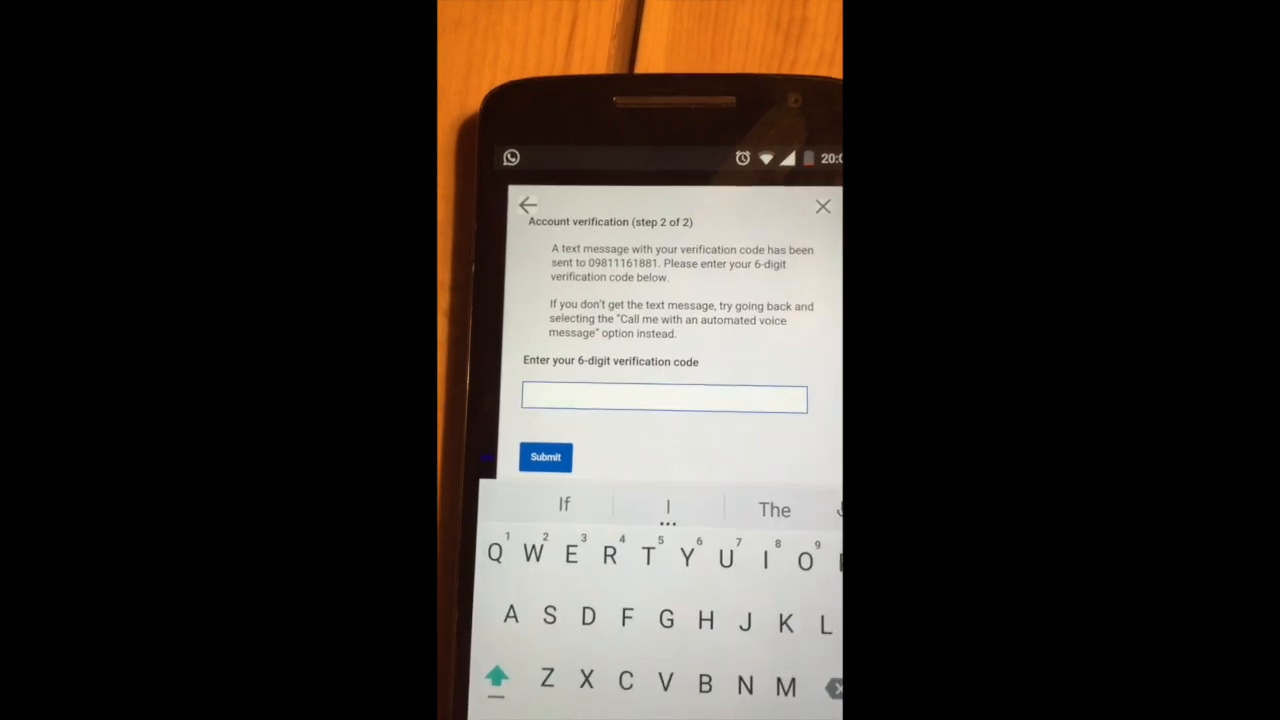
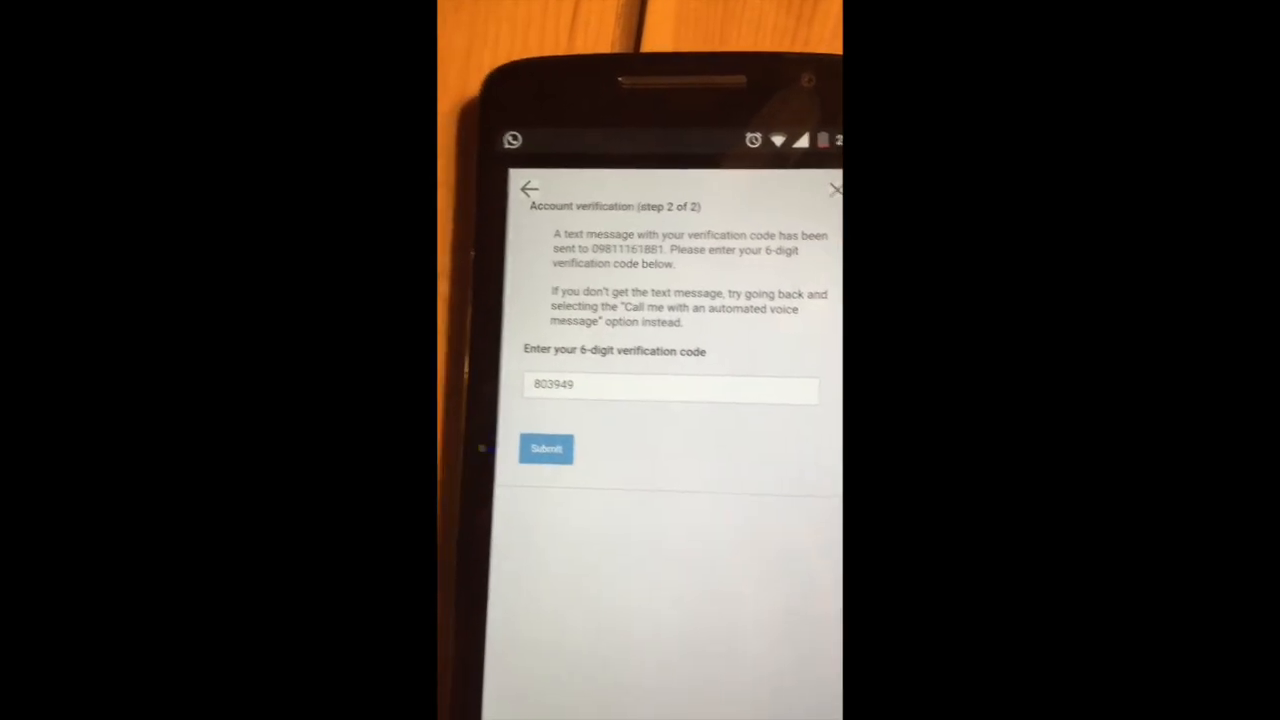
# Submit the verification code and start a public broadcast titled 'hi'
pyautogui.click(546, 448)
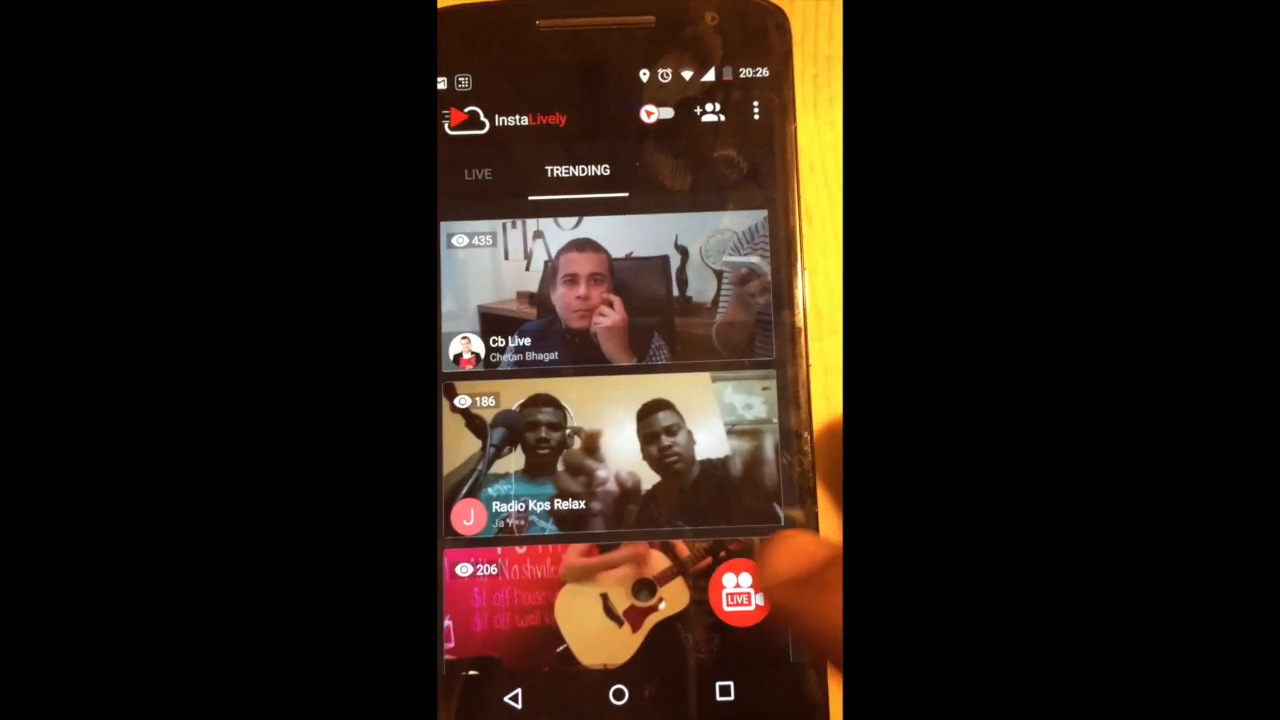
pyautogui.click(742, 596)
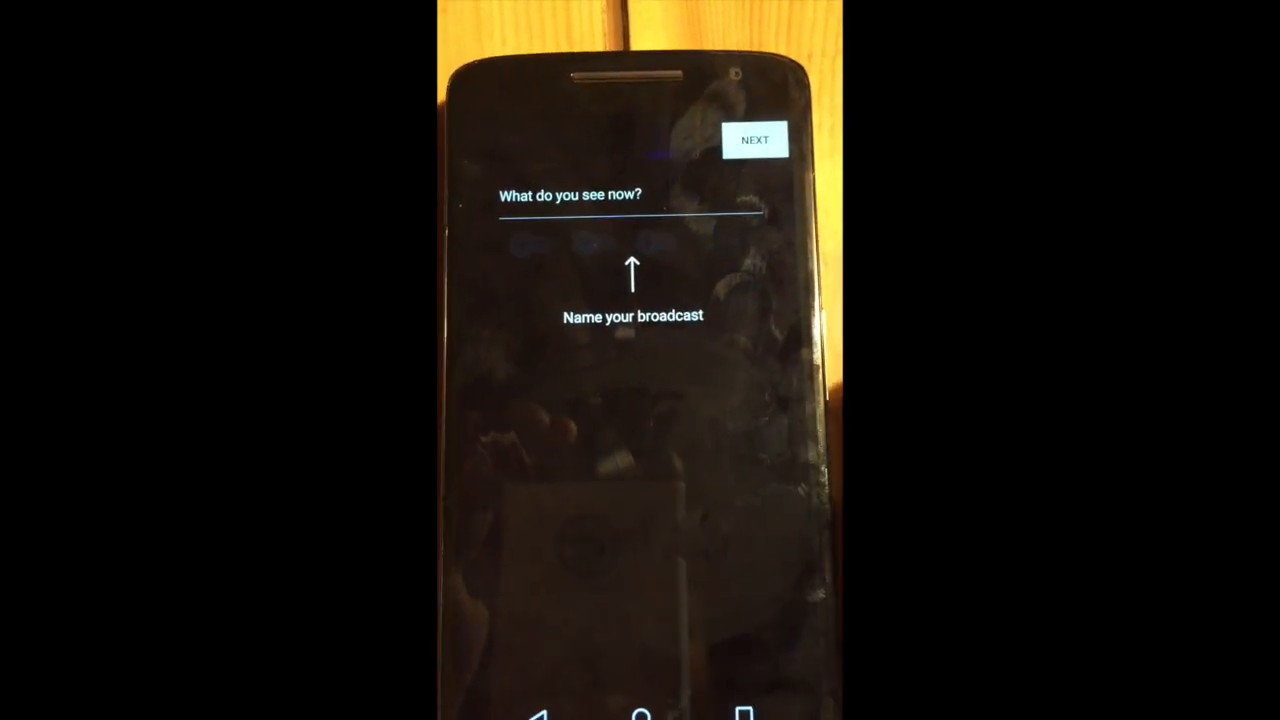
pyautogui.click(754, 140)
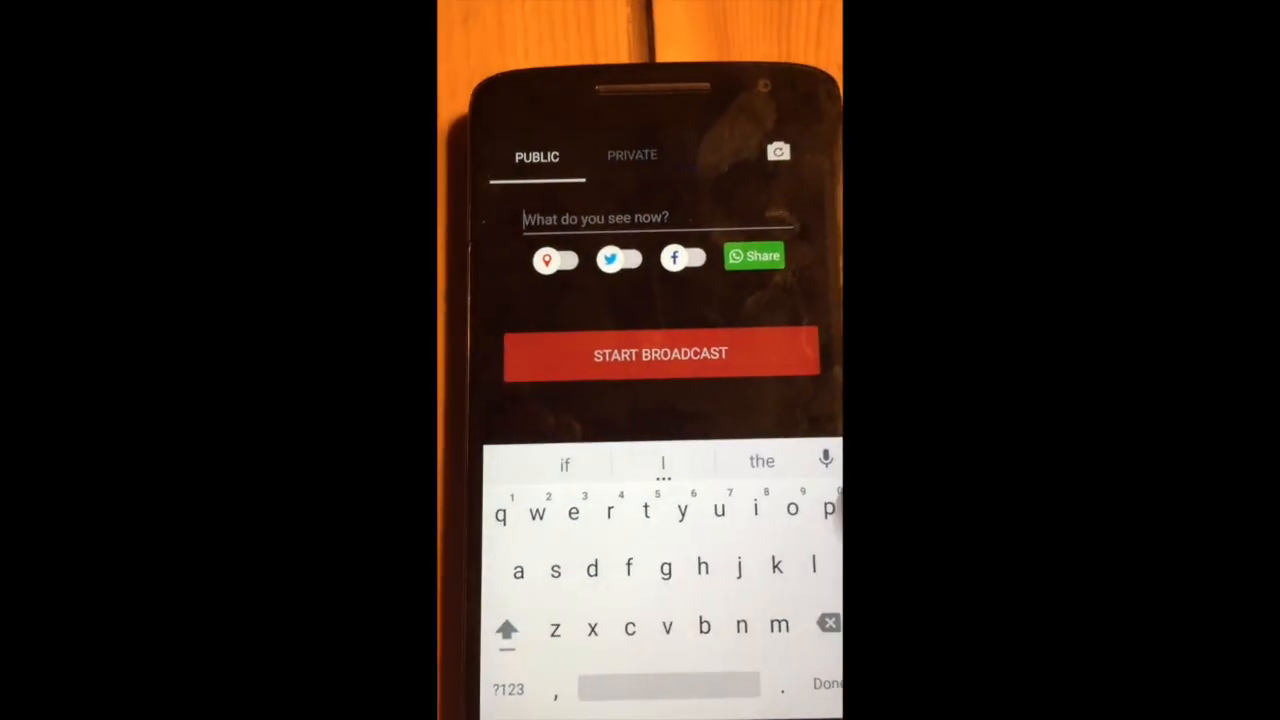
pyautogui.write('hi')
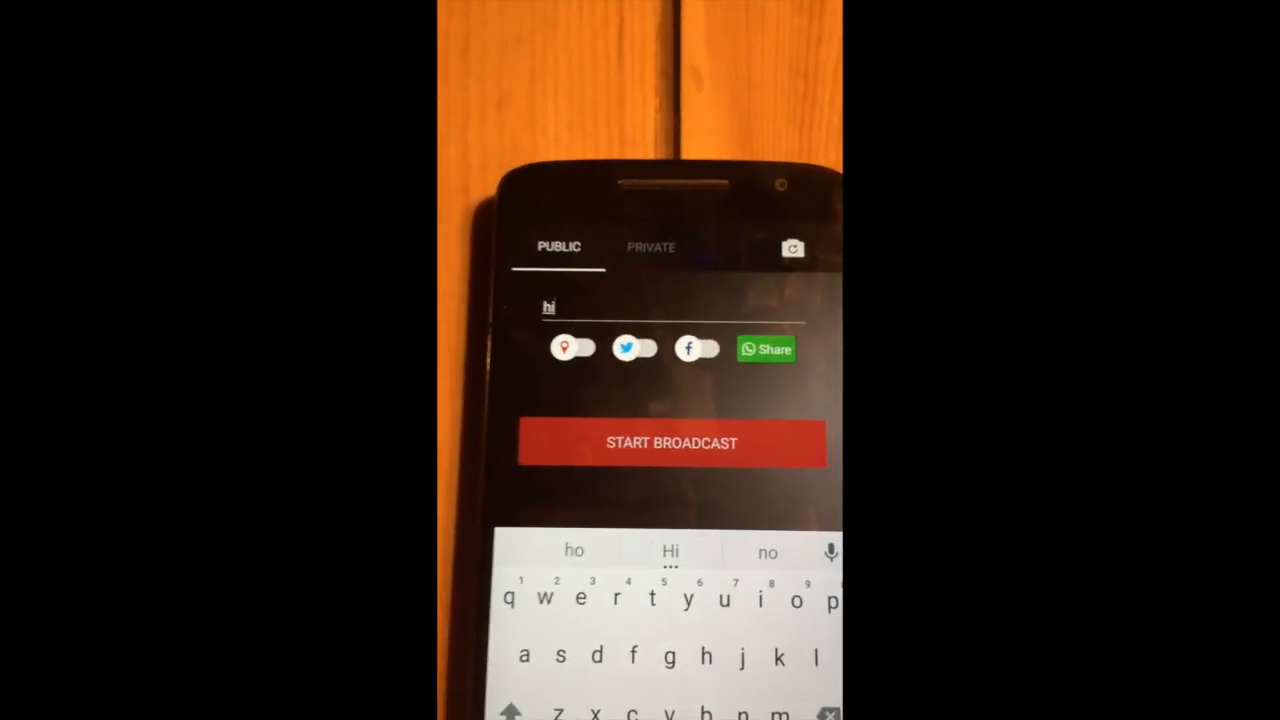
pyautogui.click(672, 444)
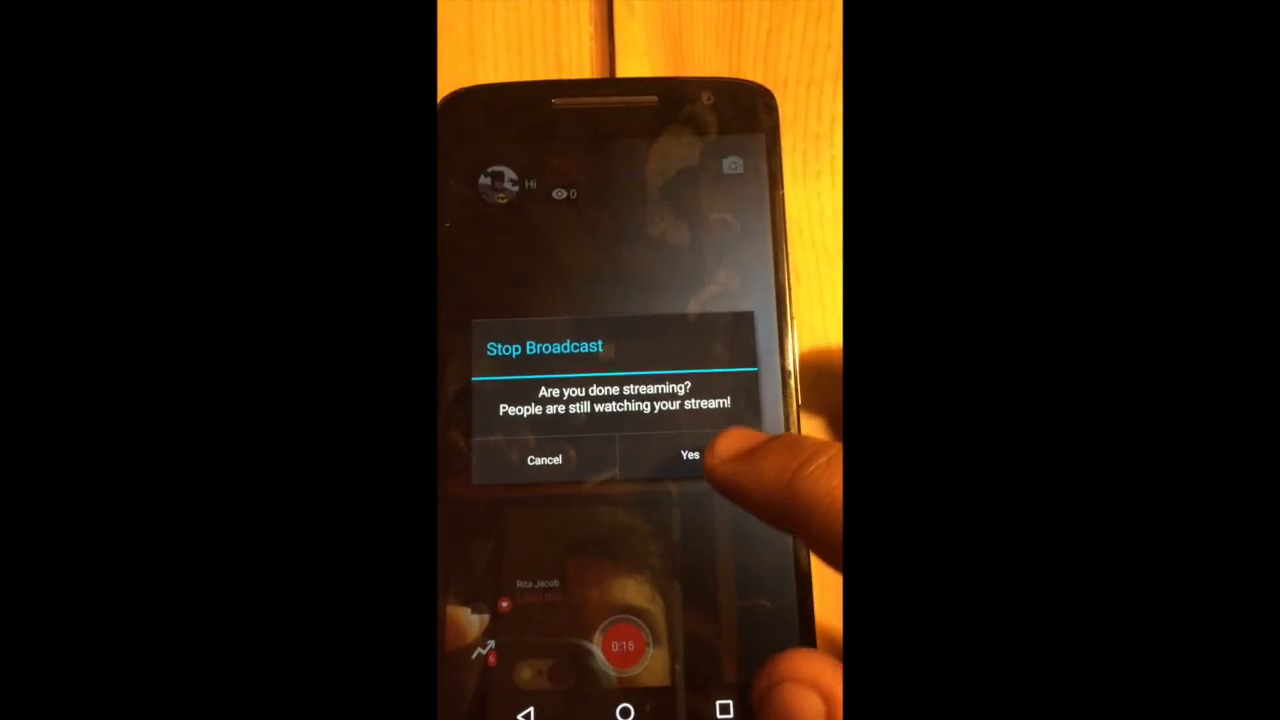
# Confirm stopping the live stream to show the broadcast summary
pyautogui.click(688, 458)
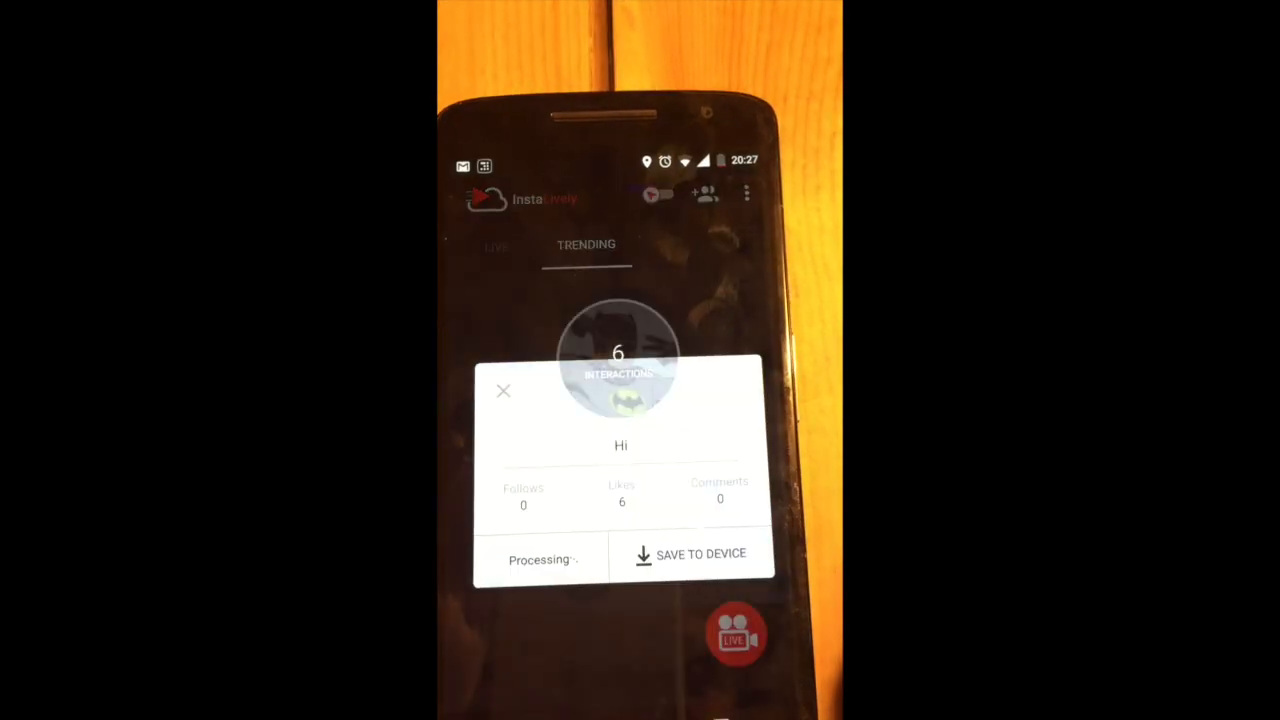